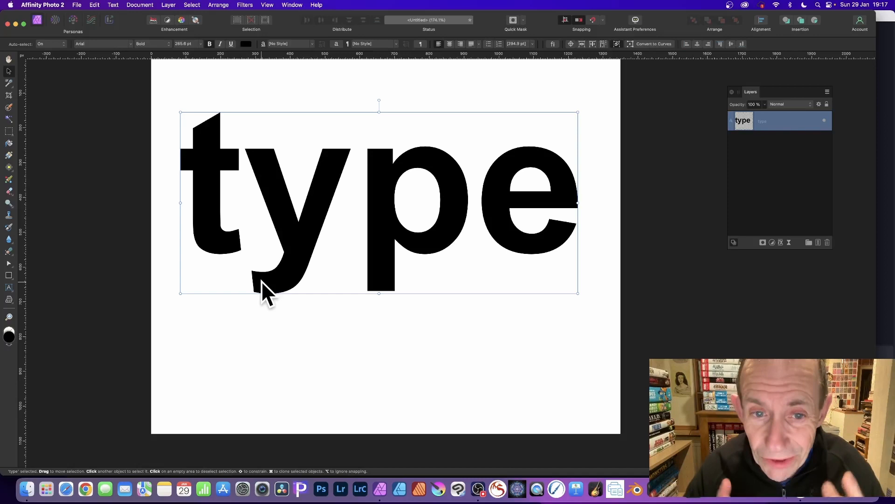
- Rasterise the 'type' text layer and soften it with a Gaussian blur
{"action": "left_click", "coordinate": [169, 4]}
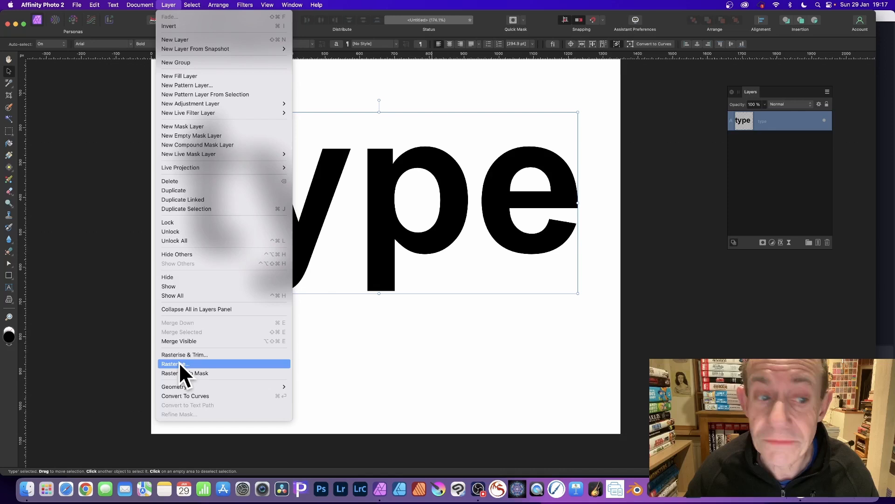
{"action": "left_click", "coordinate": [174, 364]}
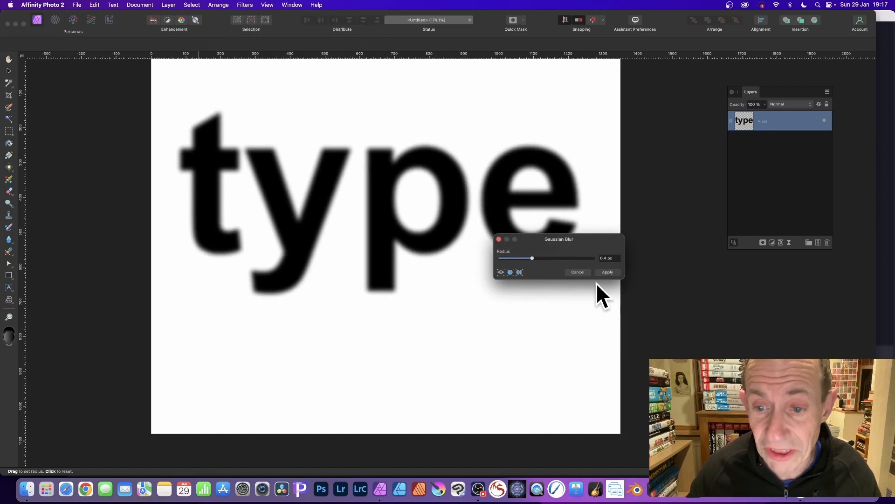
{"action": "left_click", "coordinate": [76, 5]}
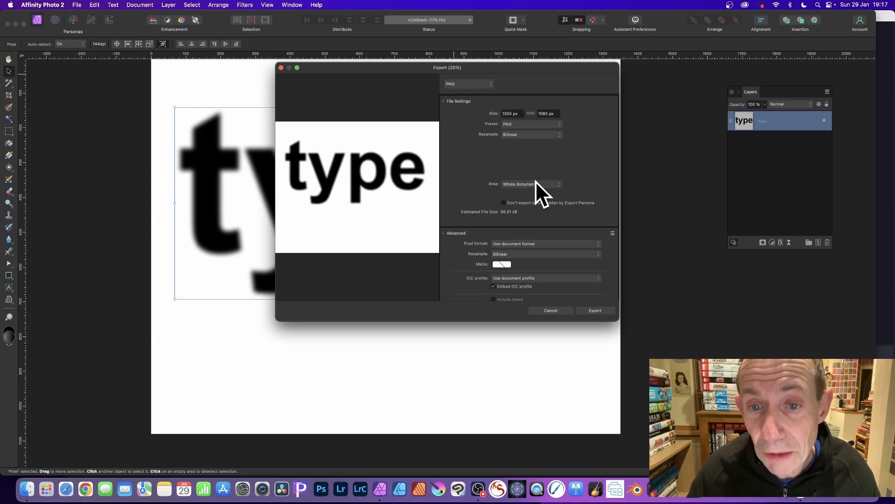
- Export the blurred word as a PNG limited to the Selection Area
{"action": "left_click", "coordinate": [530, 183]}
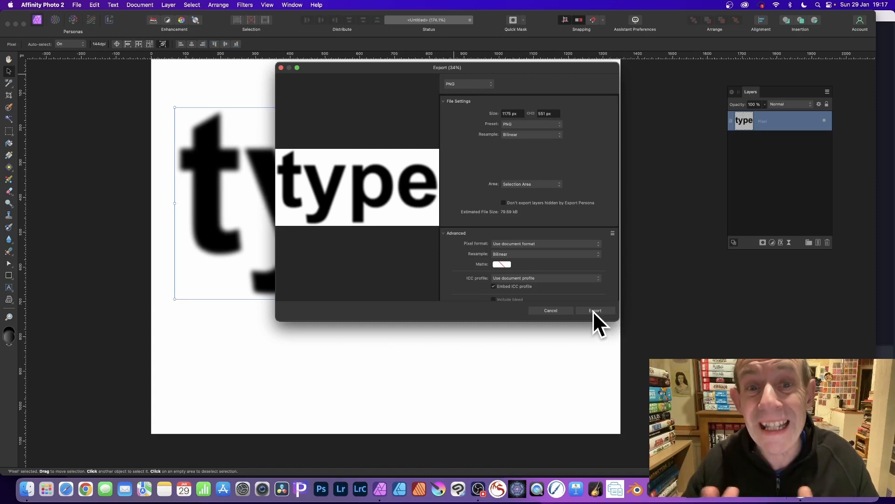
{"action": "left_click", "coordinate": [594, 310]}
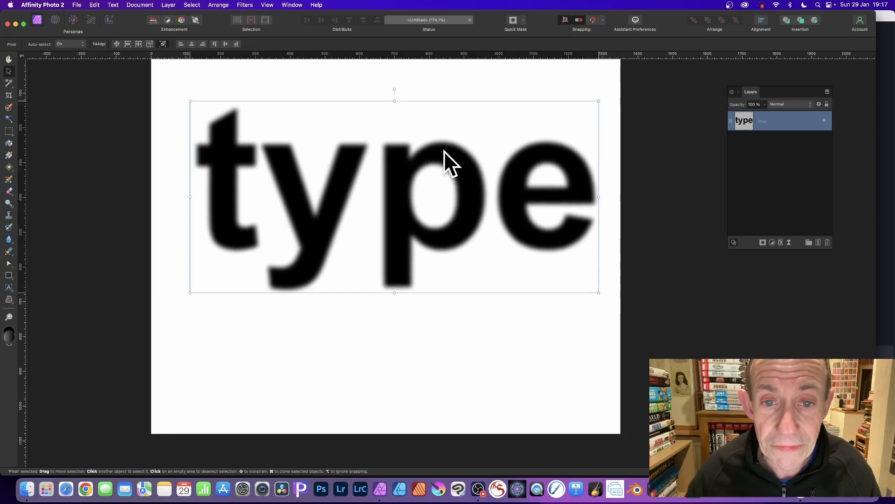
- Create a New Pattern Layer From Selection so 'type' tiles across the canvas, resizing the tile
{"action": "left_click", "coordinate": [168, 5]}
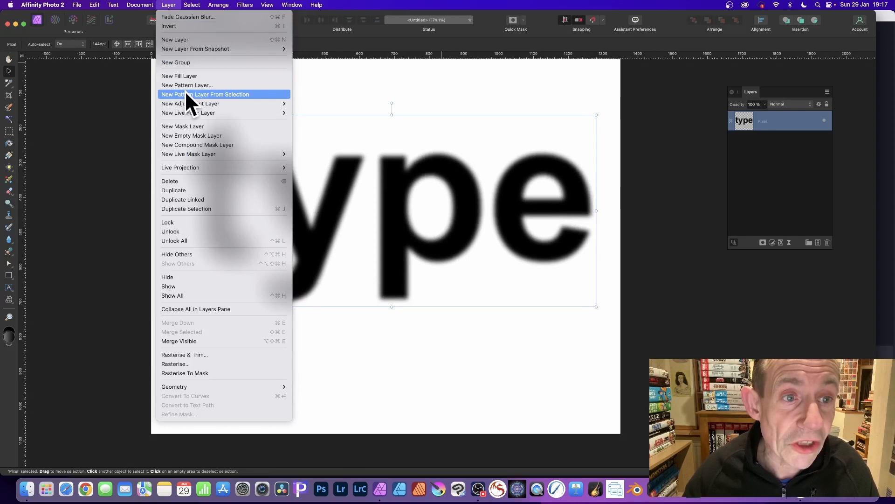
{"action": "left_click", "coordinate": [205, 95]}
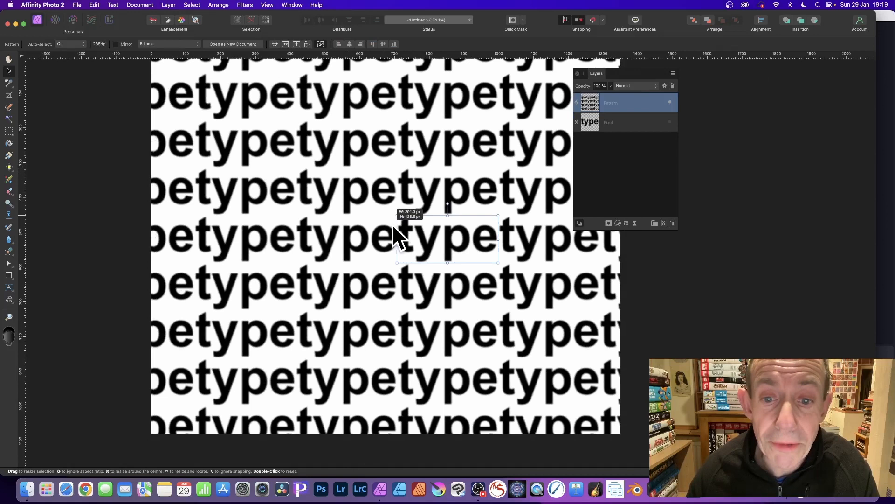
{"action": "left_click", "coordinate": [167, 5]}
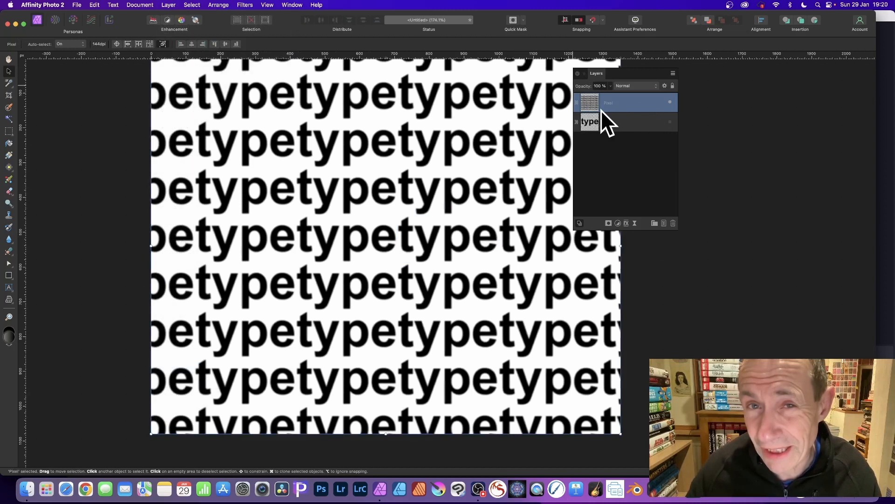
- Apply a Displace filter using test.png as the map with raised Strength to warp the pattern
{"action": "left_click", "coordinate": [245, 5]}
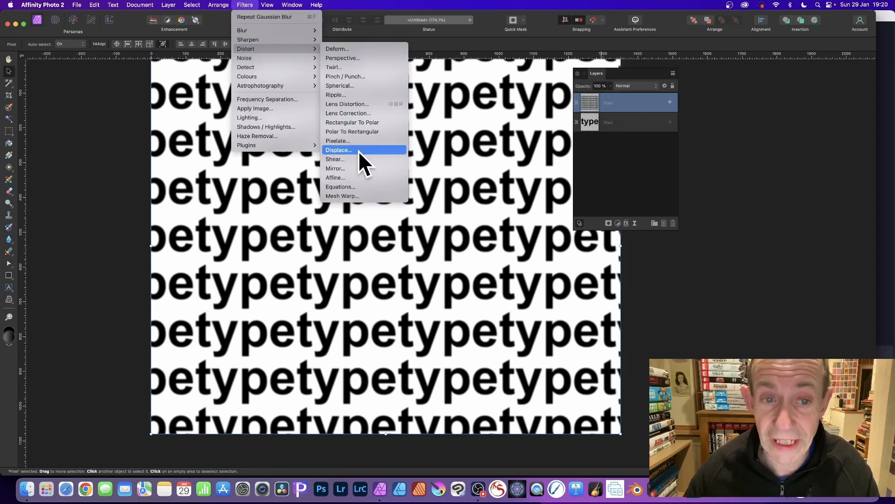
{"action": "left_click", "coordinate": [338, 149]}
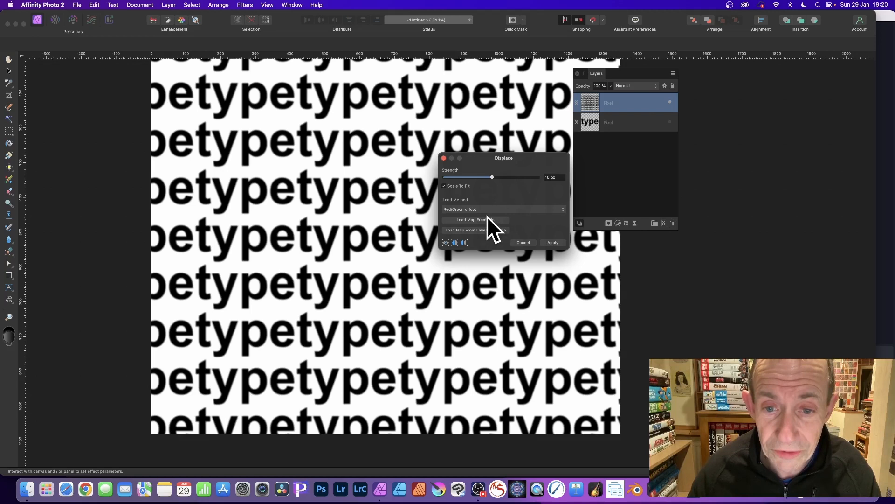
{"action": "left_click", "coordinate": [469, 219]}
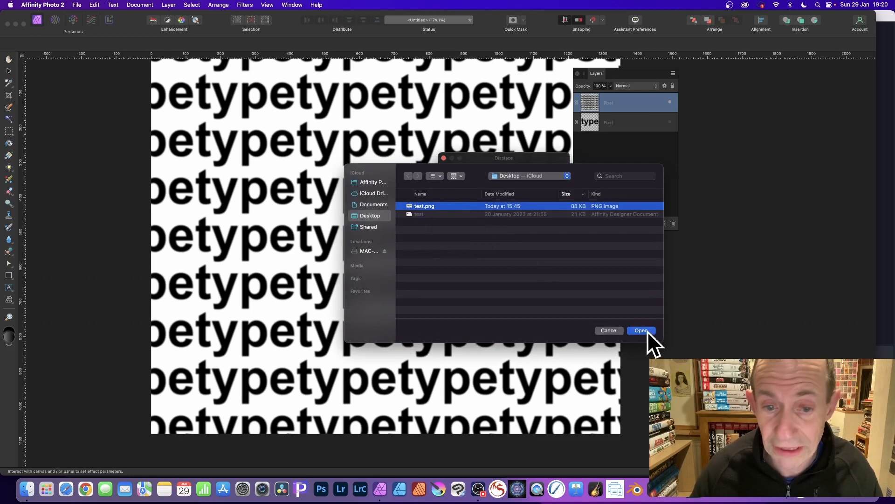
{"action": "left_click", "coordinate": [641, 330]}
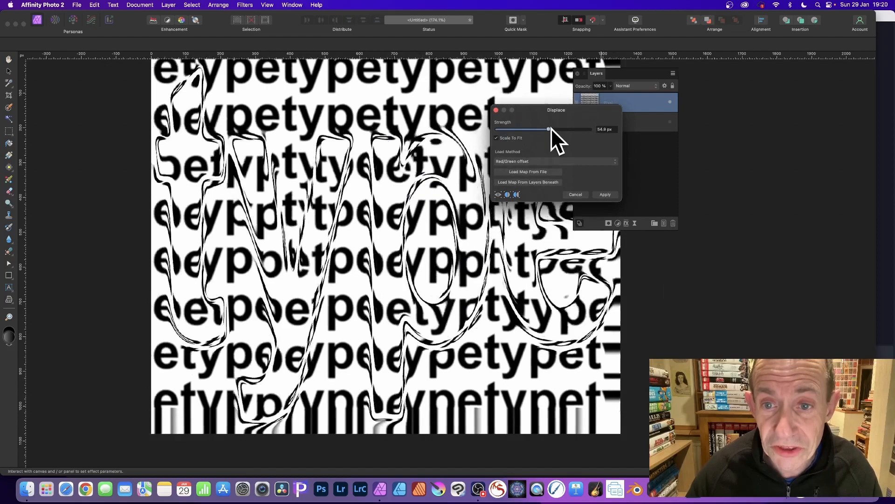
{"action": "left_click_drag", "start_coordinate": [547, 128], "coordinate": [549, 129]}
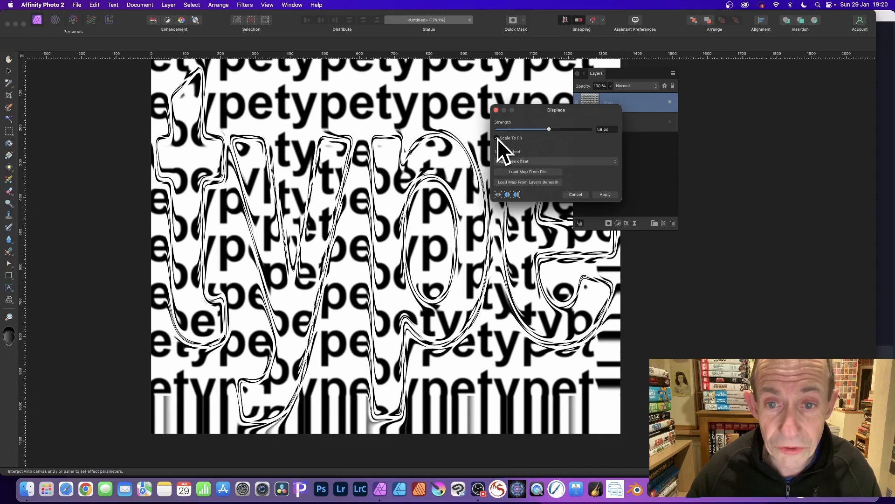
{"action": "left_click_drag", "start_coordinate": [549, 129], "coordinate": [552, 129]}
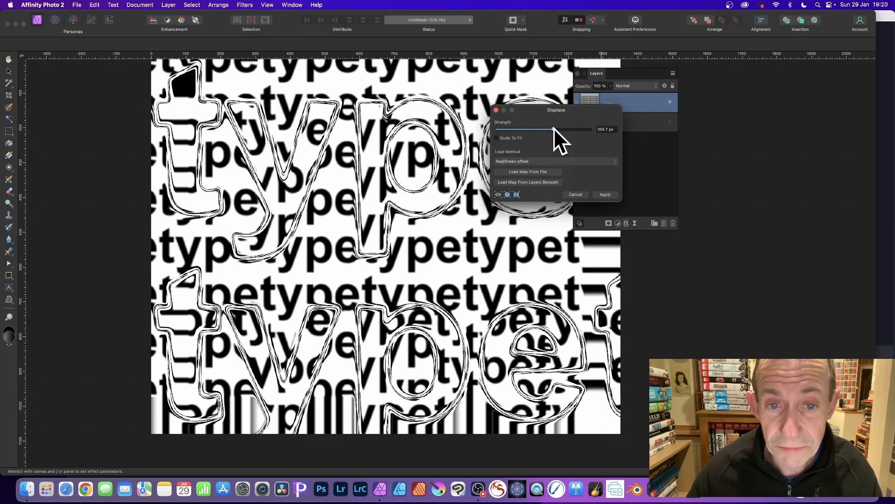
{"action": "left_click", "coordinate": [554, 161]}
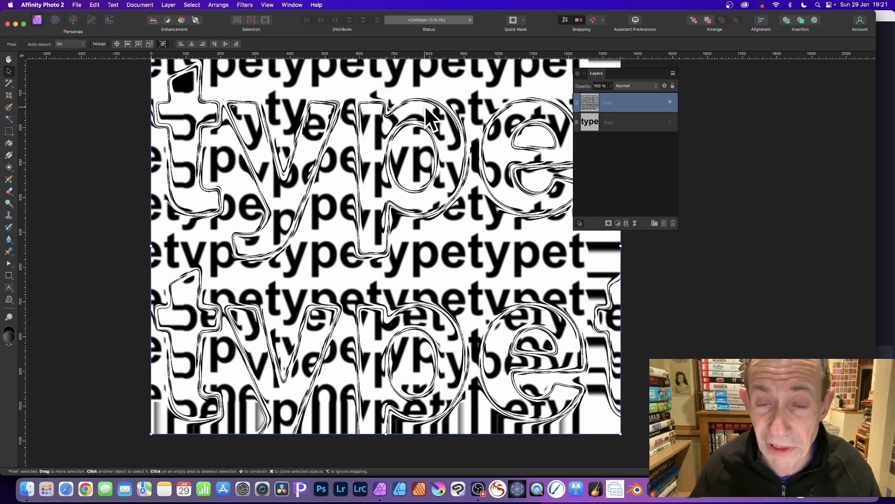
- Apply a Gaussian blur of about 1 px radius to the displaced pattern
{"action": "left_click", "coordinate": [245, 5]}
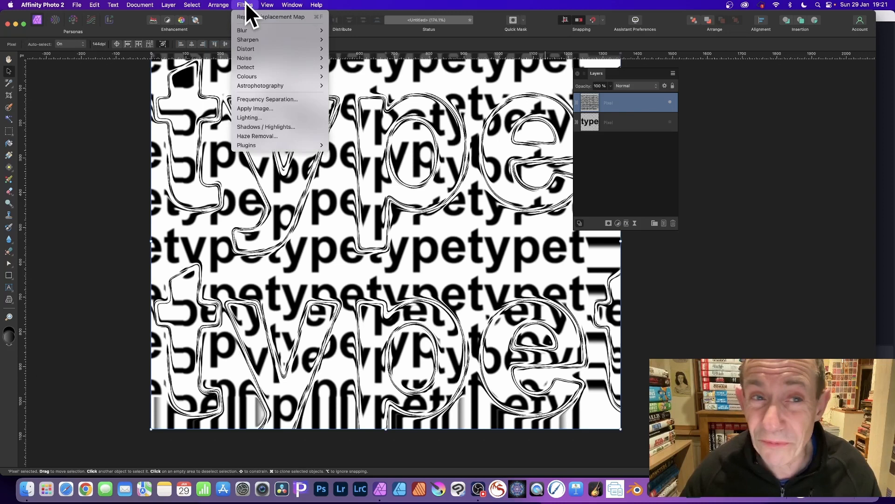
{"action": "left_click", "coordinate": [242, 30]}
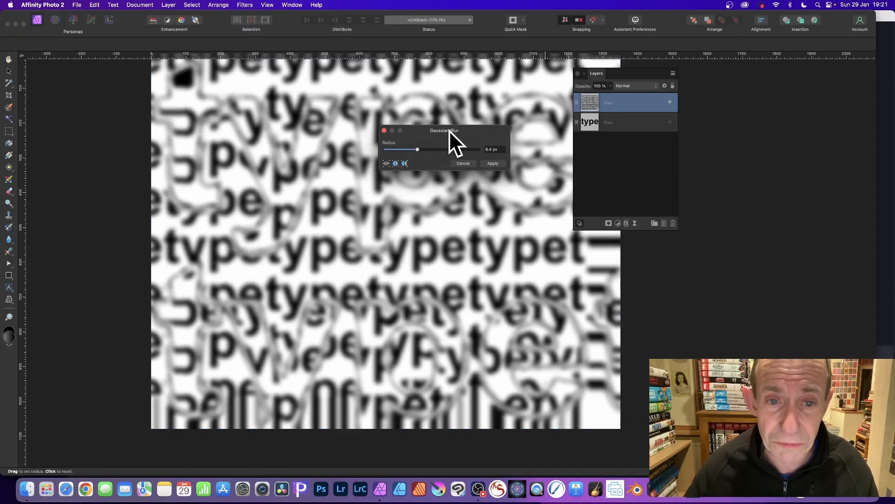
{"action": "left_click_drag", "start_coordinate": [416, 149], "coordinate": [404, 149]}
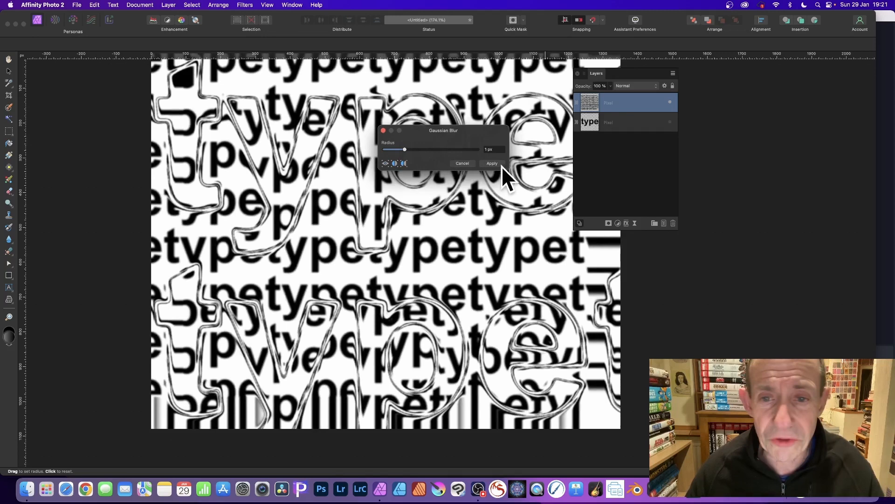
{"action": "left_click", "coordinate": [491, 164]}
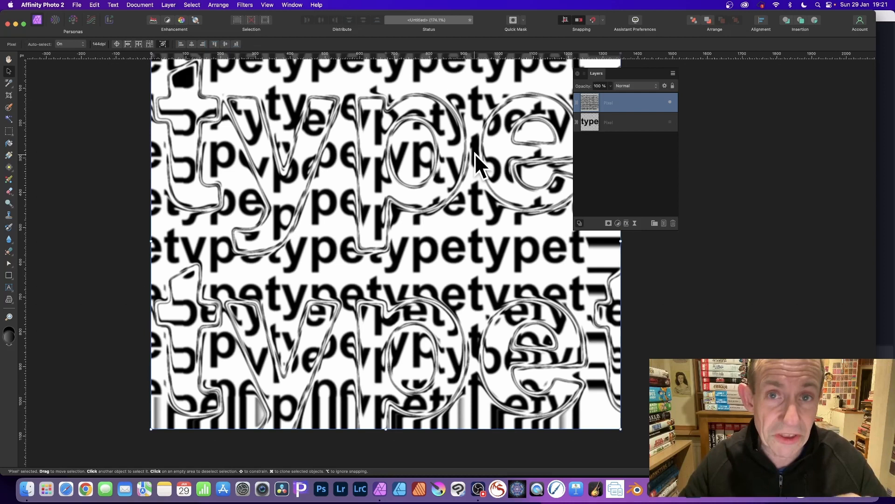
- Run a second Displace pass with the same map, adjusting Strength and toggling Scale To Fit
{"action": "left_click", "coordinate": [244, 5]}
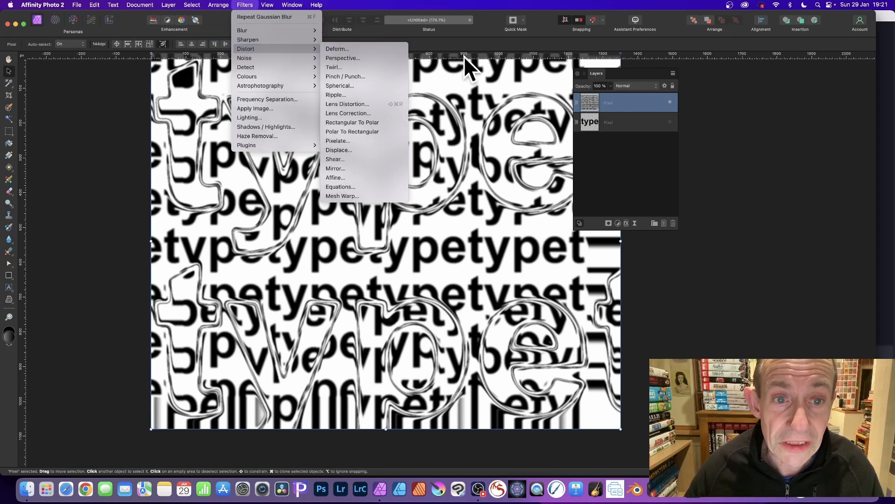
{"action": "left_click", "coordinate": [338, 149]}
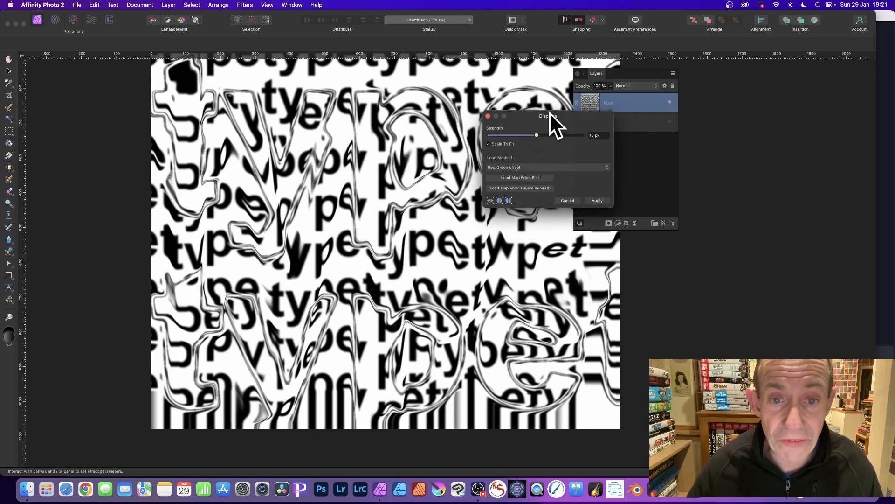
{"action": "left_click_drag", "start_coordinate": [535, 135], "coordinate": [559, 131]}
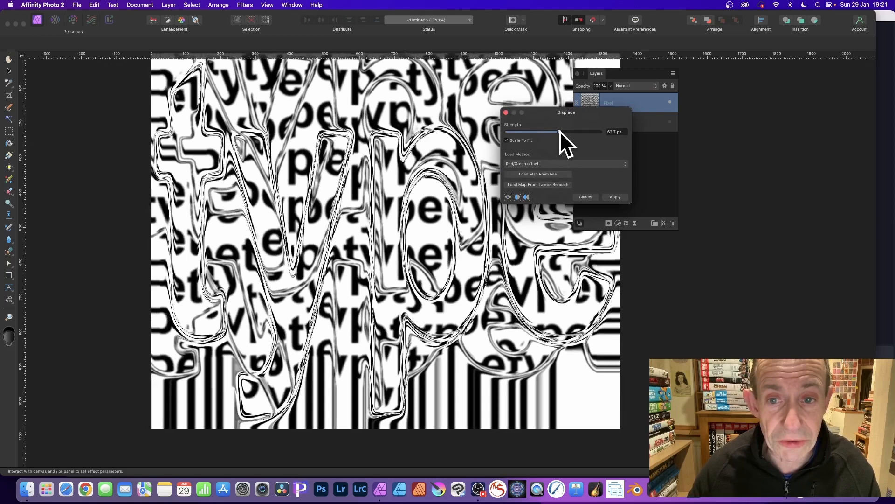
{"action": "left_click_drag", "start_coordinate": [551, 132], "coordinate": [560, 131]}
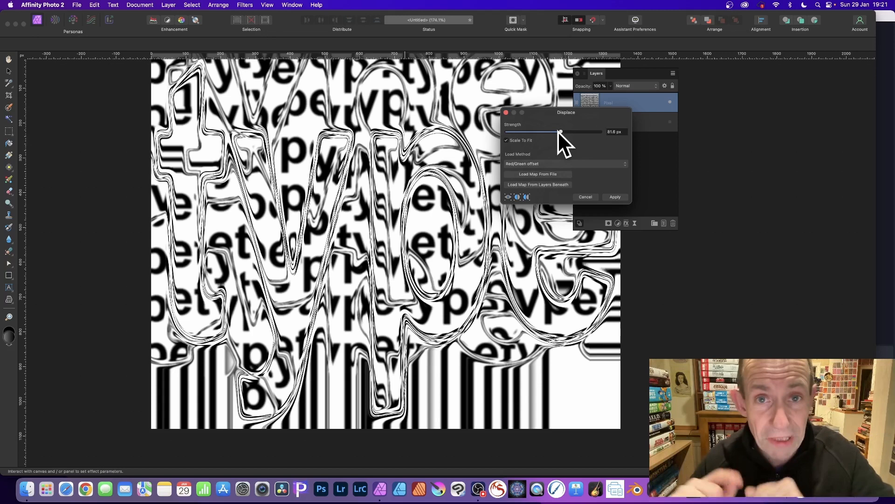
{"action": "left_click_drag", "start_coordinate": [559, 132], "coordinate": [562, 132]}
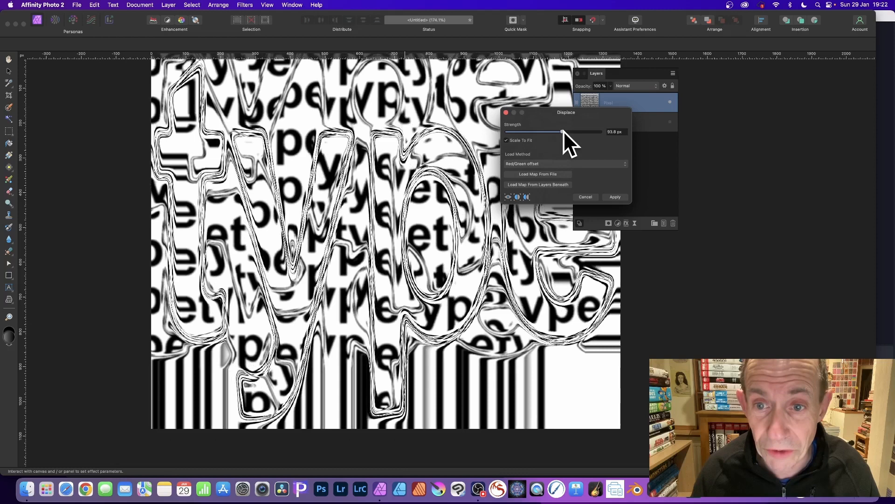
{"action": "left_click_drag", "start_coordinate": [561, 131], "coordinate": [559, 131]}
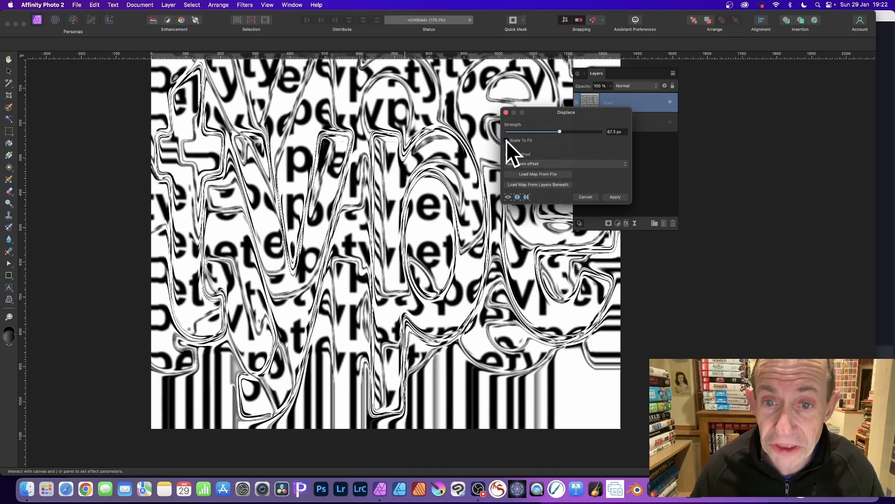
{"action": "left_click", "coordinate": [614, 196]}
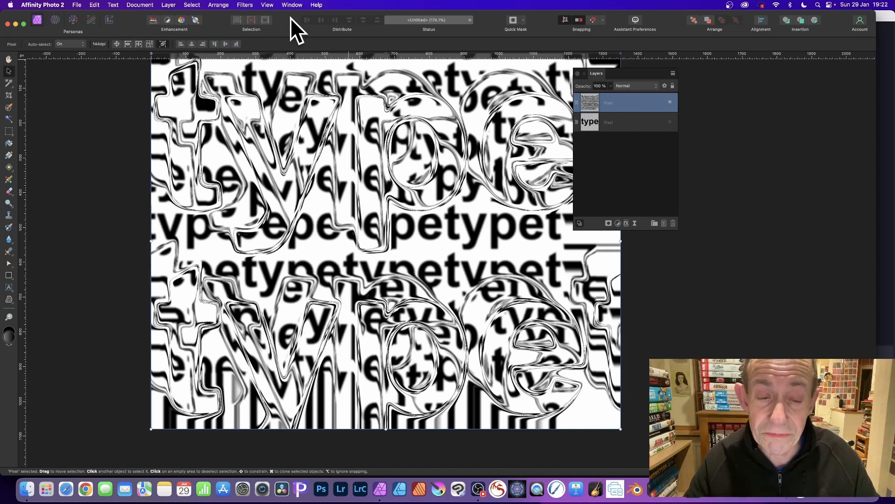
- Use Repeat Displacement Map to add a third layer of warped outlines
{"action": "left_click", "coordinate": [244, 4]}
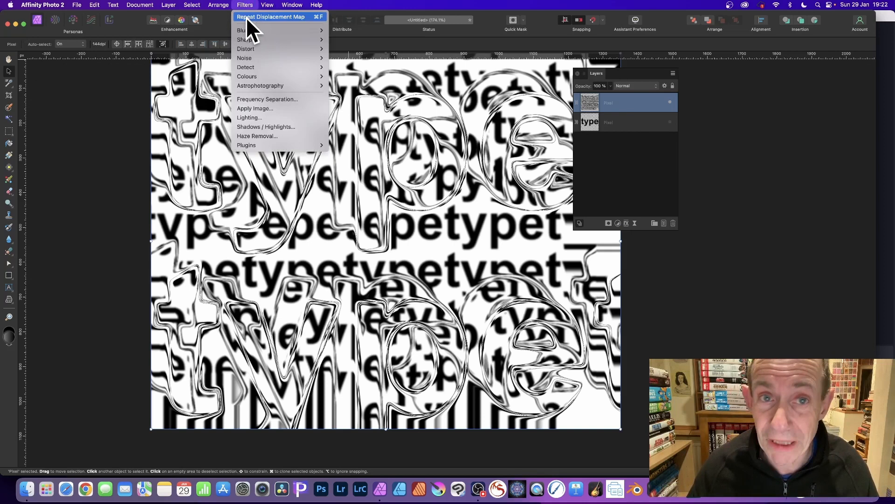
{"action": "left_click", "coordinate": [270, 17]}
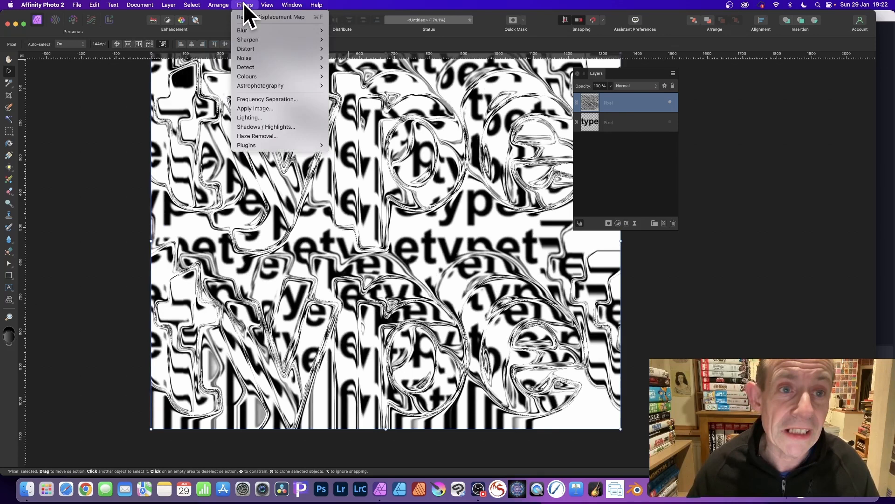